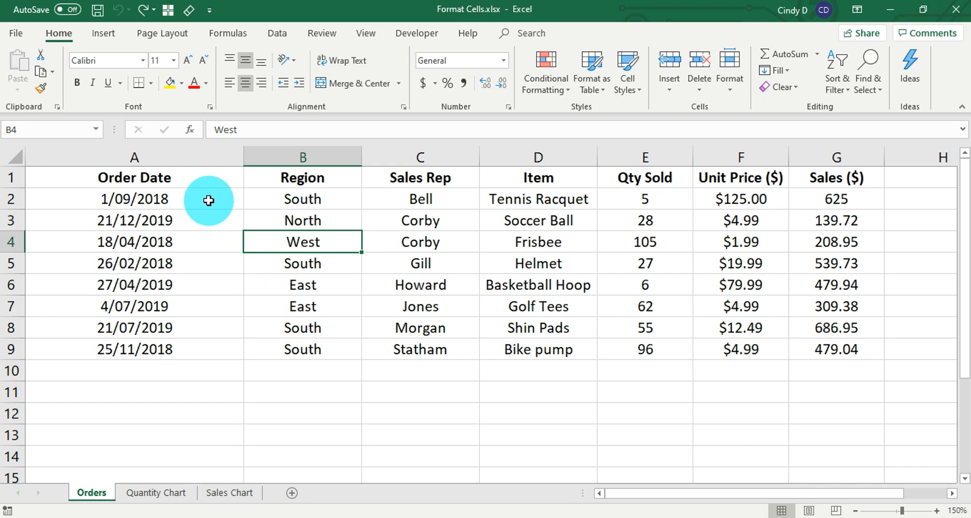
pyautogui.moveTo(207, 318)
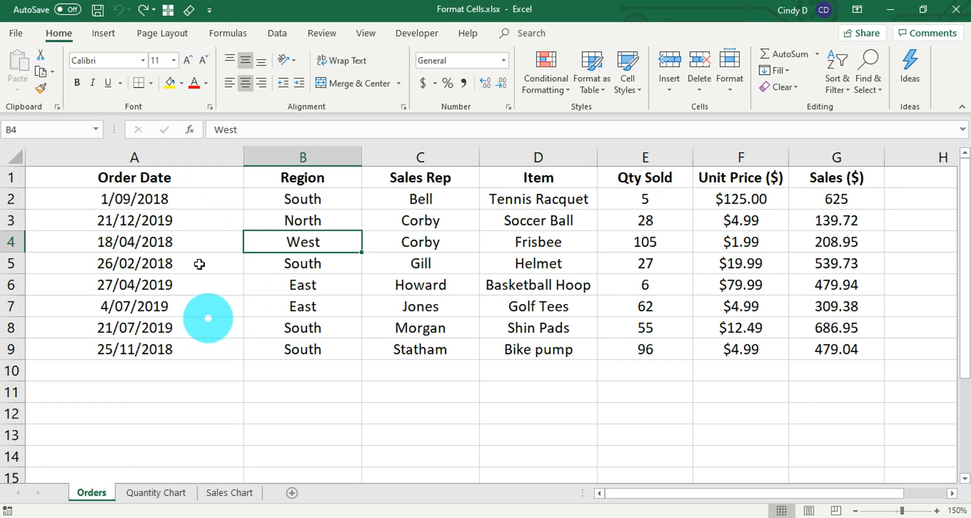
# Select the Order Date values in A2:A9 and bring up their Format Cells settings
pyautogui.moveTo(134, 199); pyautogui.dragTo(134, 219)
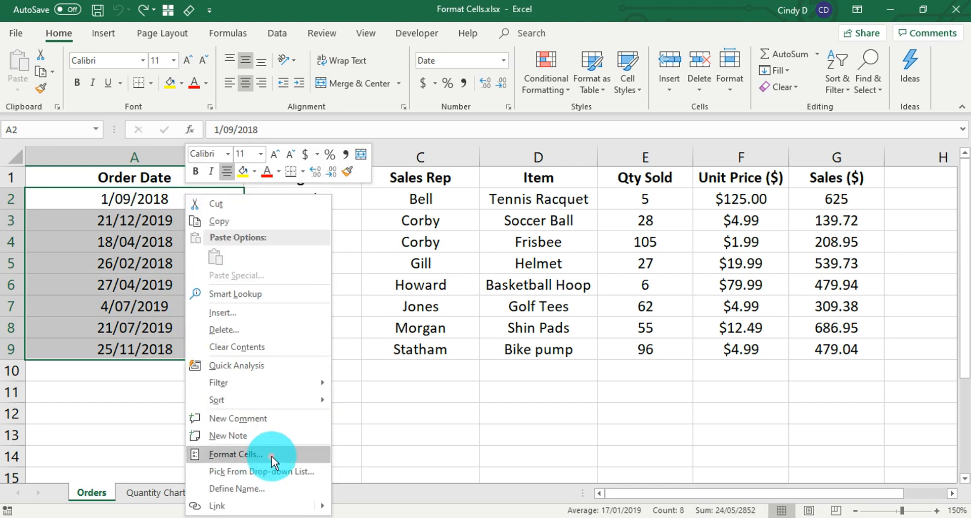
pyautogui.click(236, 454)
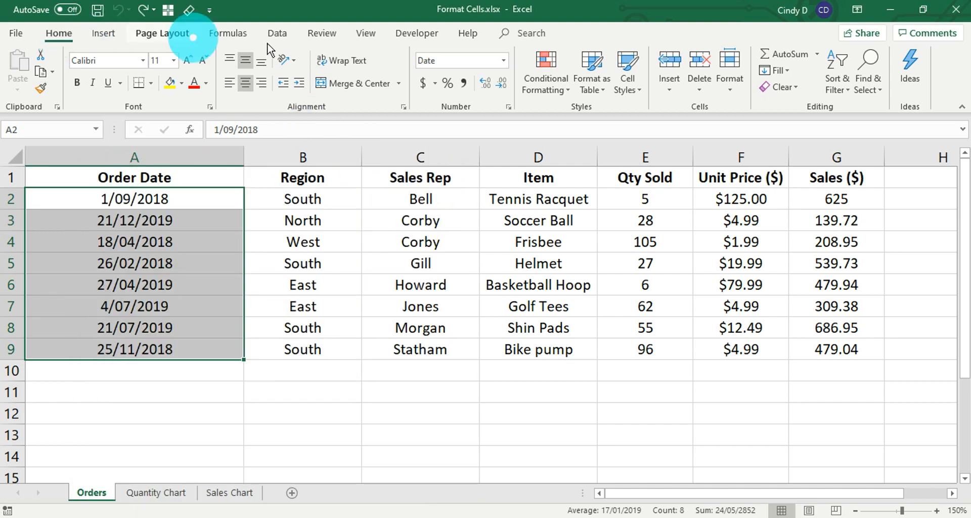
pyautogui.moveTo(503, 65)
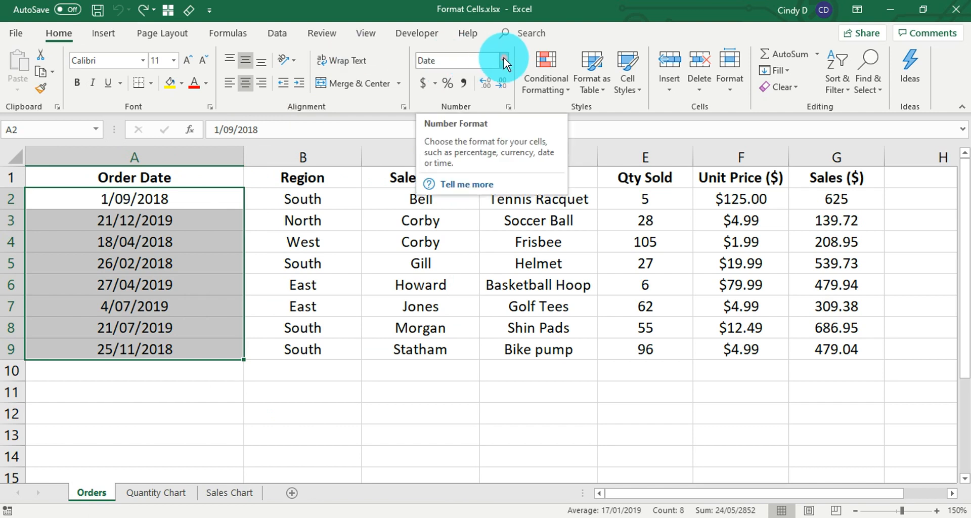
# Reopen Format Cells from the Number group to see the date type choices
pyautogui.click(502, 60)
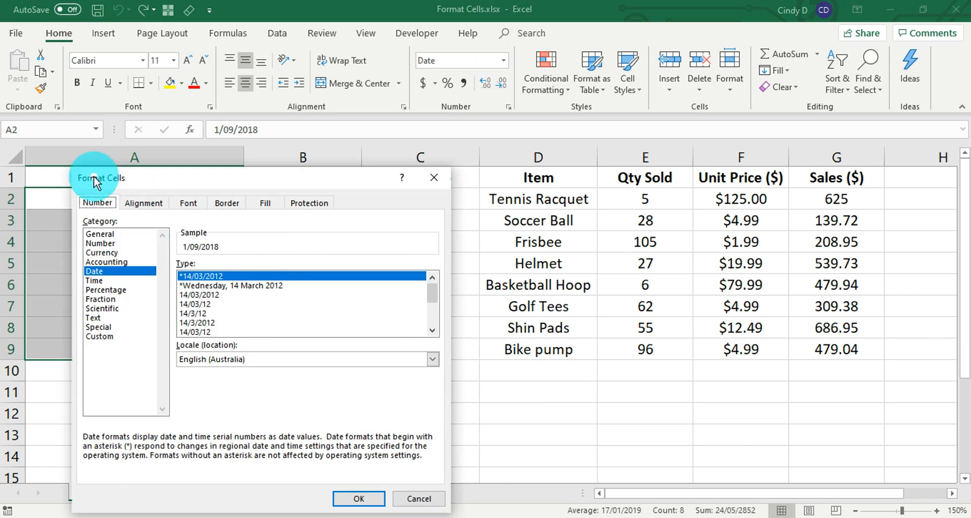
pyautogui.moveTo(256, 182)
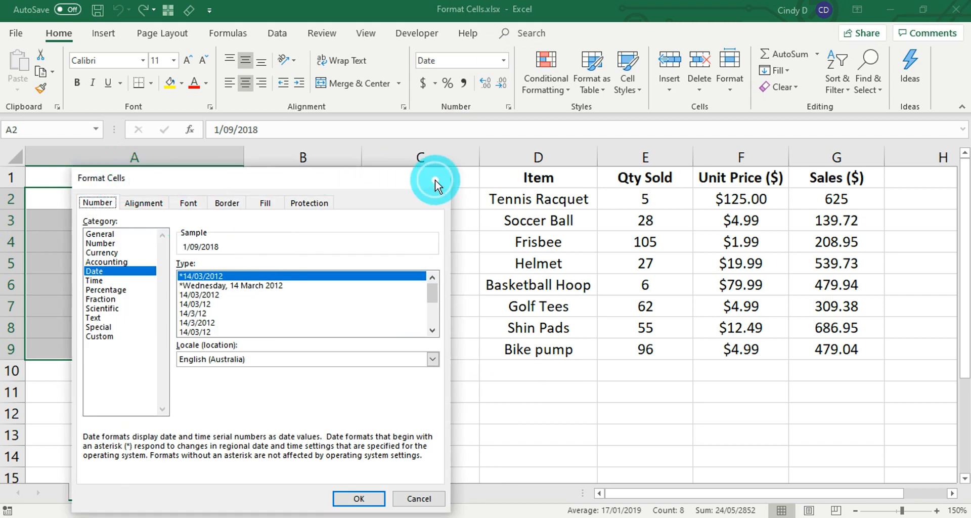
# Dismiss Format Cells, keeping the original day/month/year dates
pyautogui.click(358, 498)
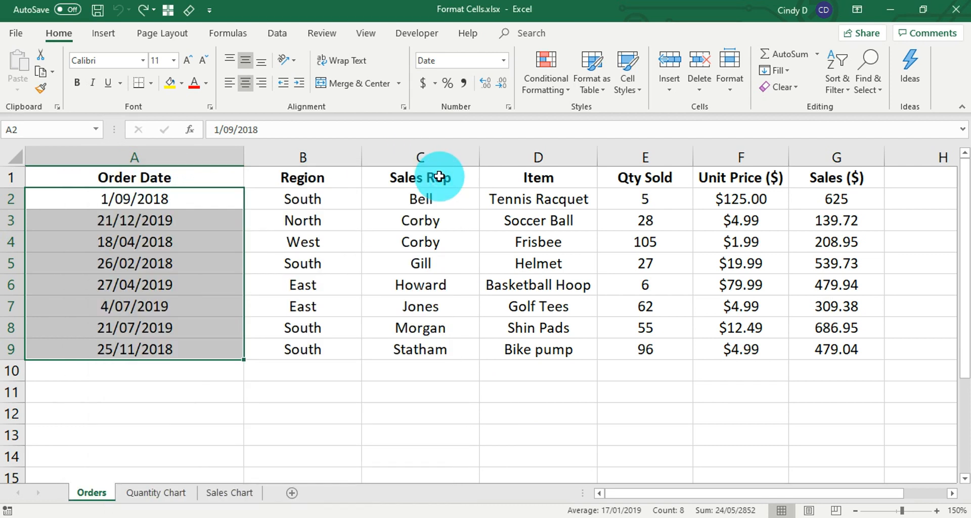
pyautogui.moveTo(506, 115)
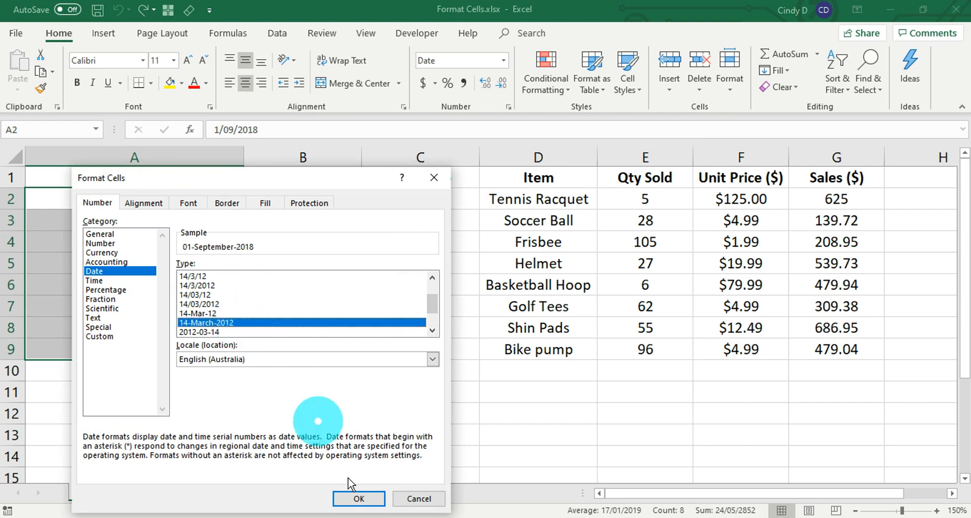
# Apply the 14-March-2012 long date type so dates read like 01-September-2018
pyautogui.click(358, 498)
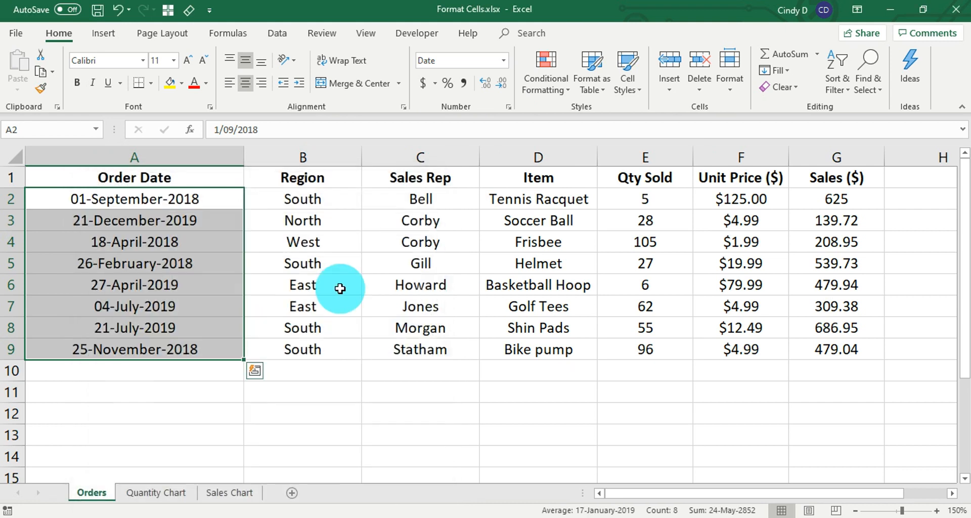